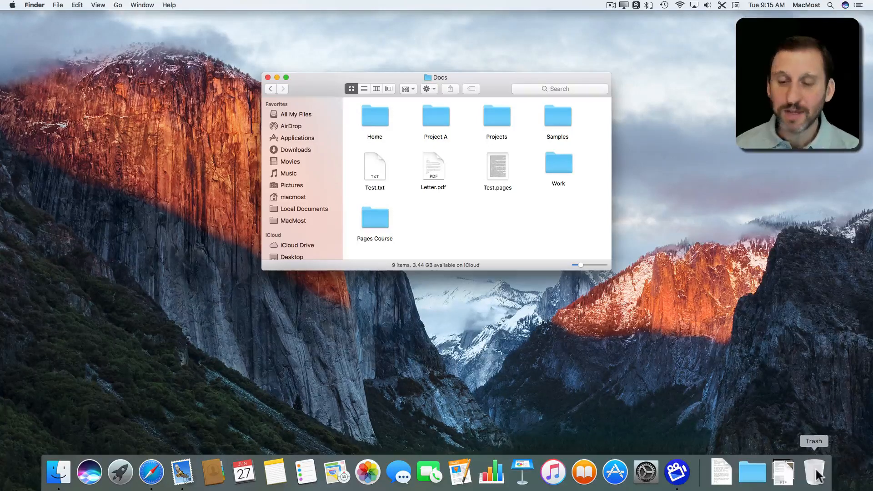
mouse_move(433, 195)
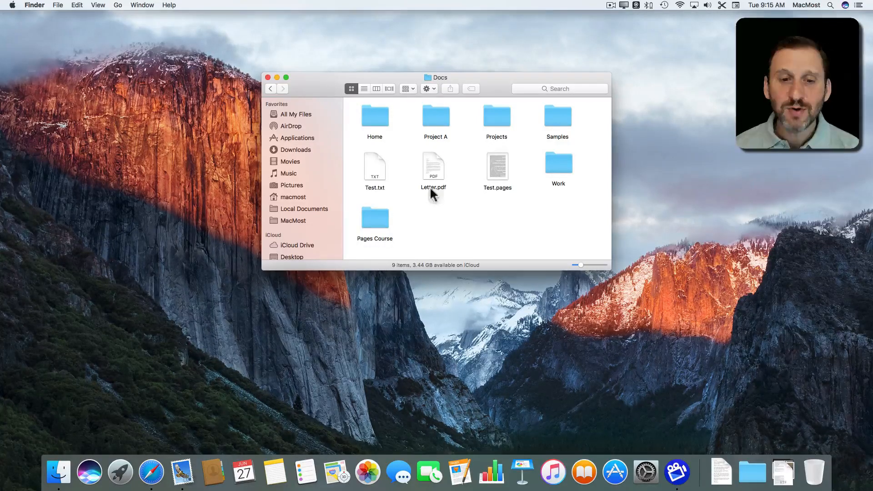
mouse_move(374, 170)
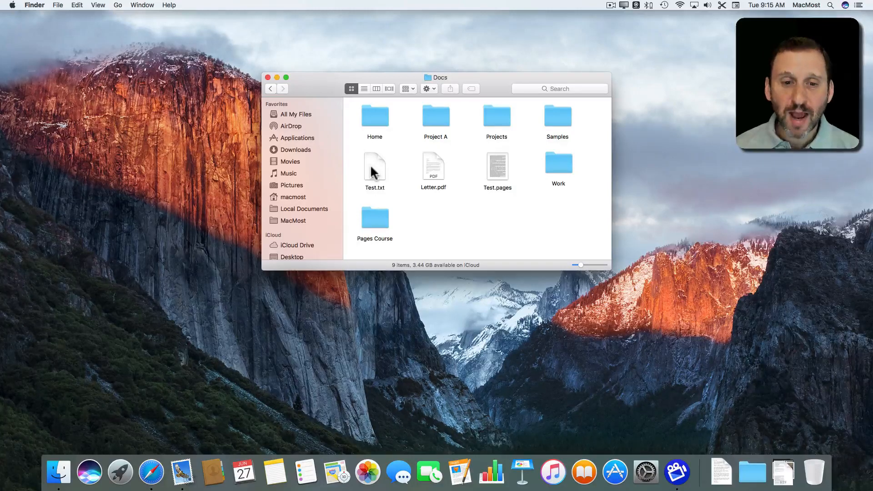
Step: Drag Test.txt and Test.pages from the Docs folder to the Trash
left_click_drag(374, 165, 773, 399)
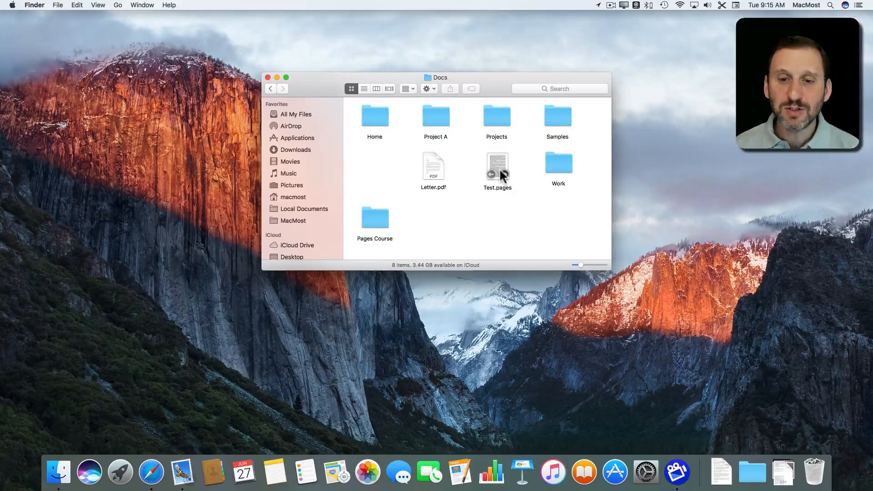
left_click(496, 163)
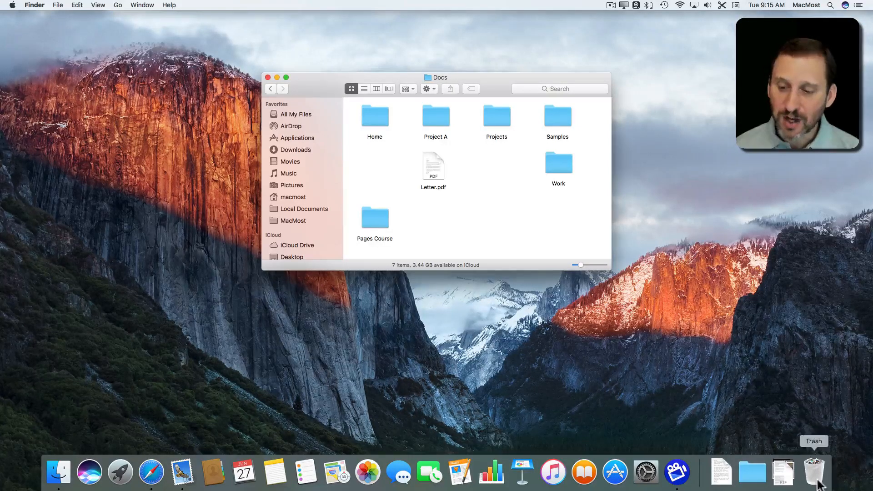
Step: Open the Trash from the Dock to view Test.pages and Test.txt
left_click(816, 473)
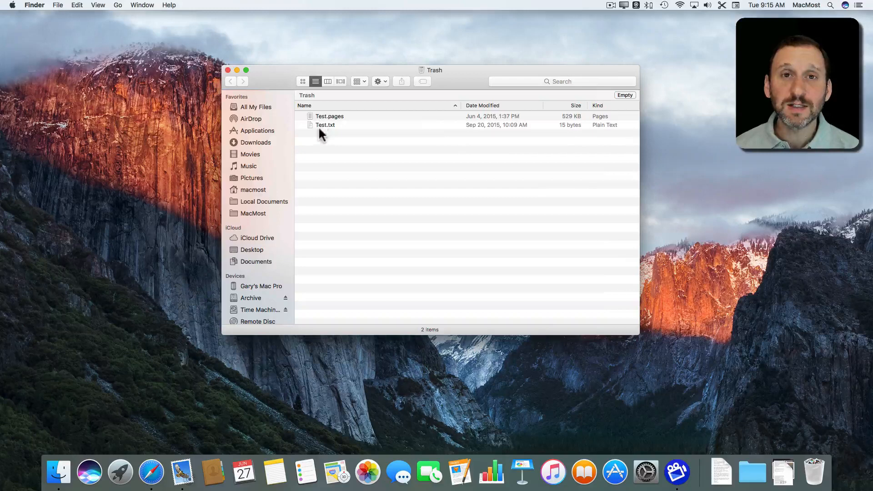
mouse_move(402, 75)
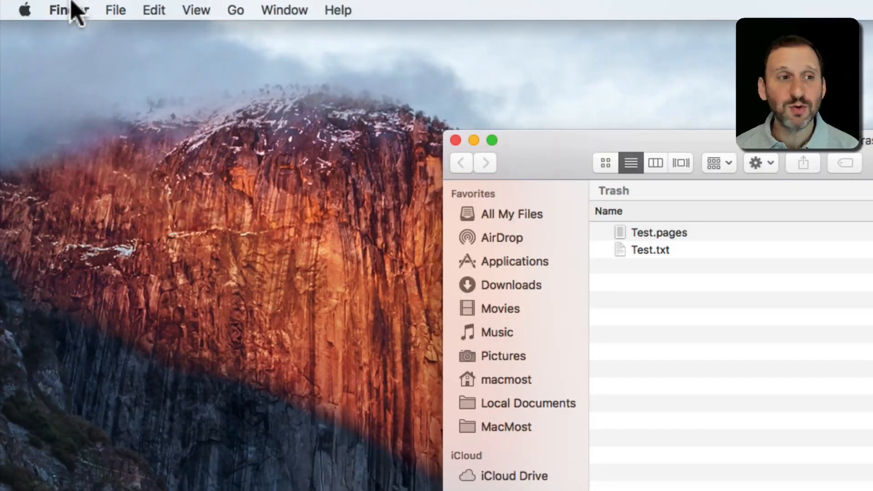
left_click(68, 9)
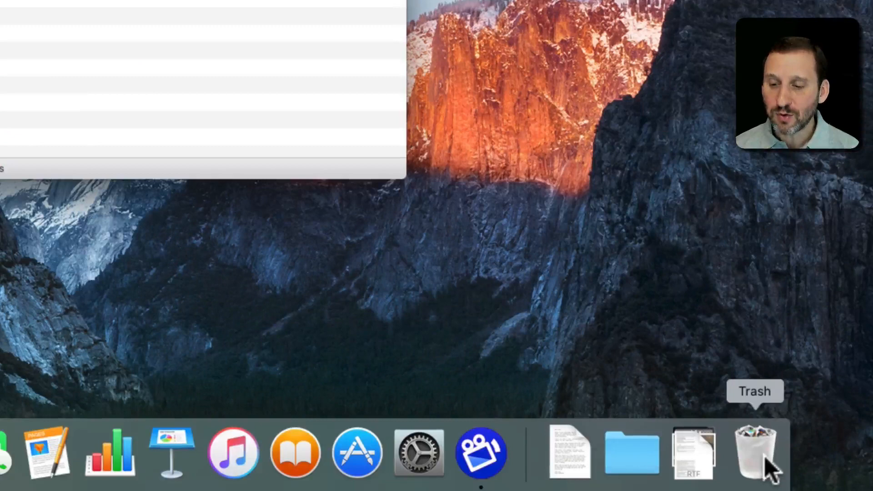
right_click(755, 452)
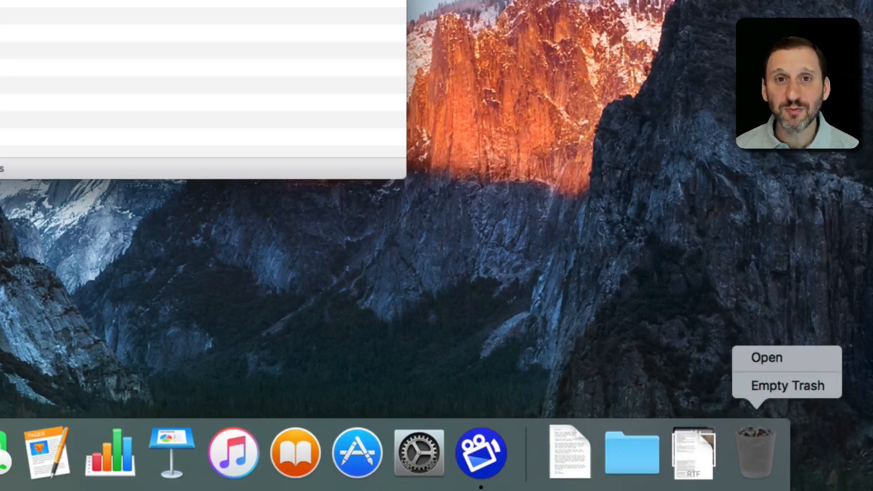
left_click(766, 357)
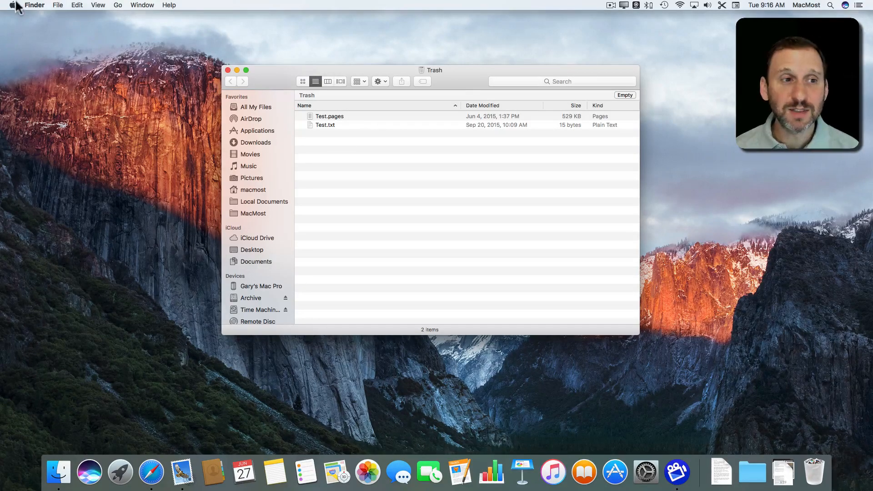
Step: Open Finder Preferences from the Finder menu to view the 30-day Trash removal option
left_click(34, 5)
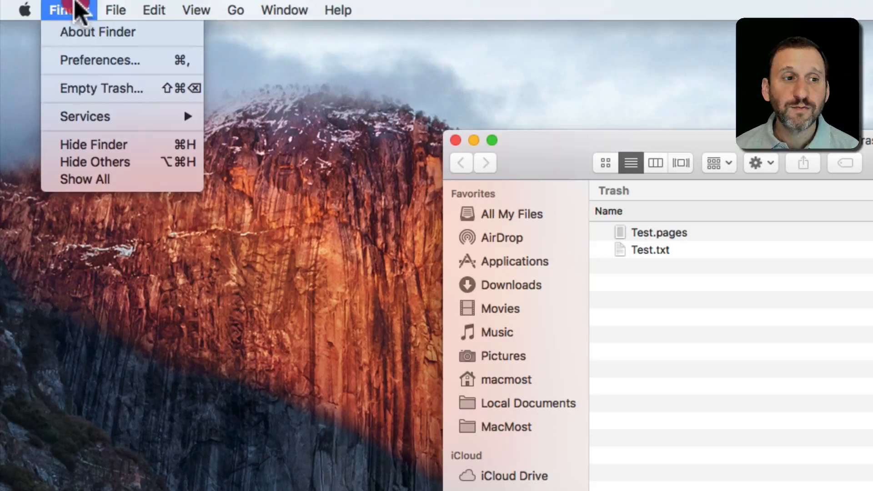
left_click(99, 60)
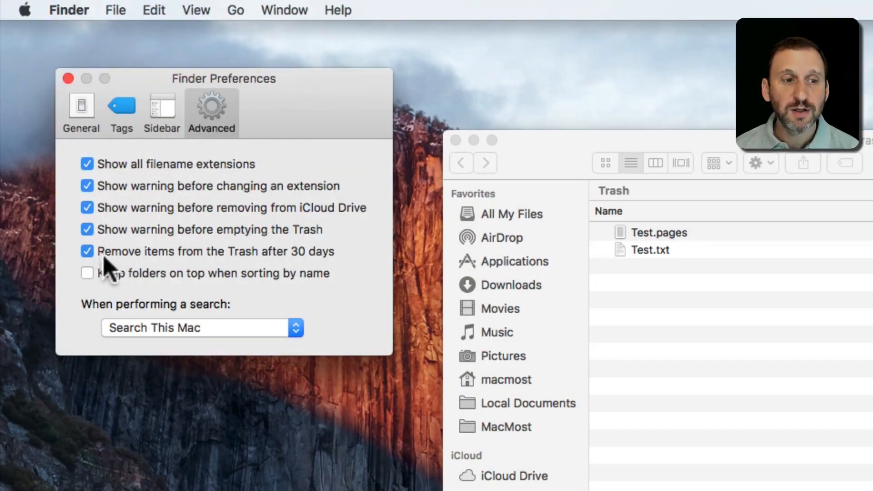
mouse_move(334, 270)
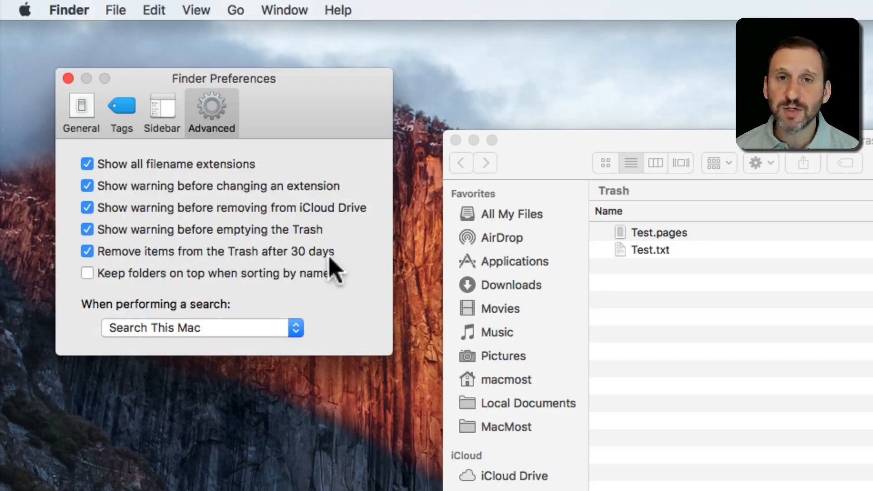
mouse_move(662, 281)
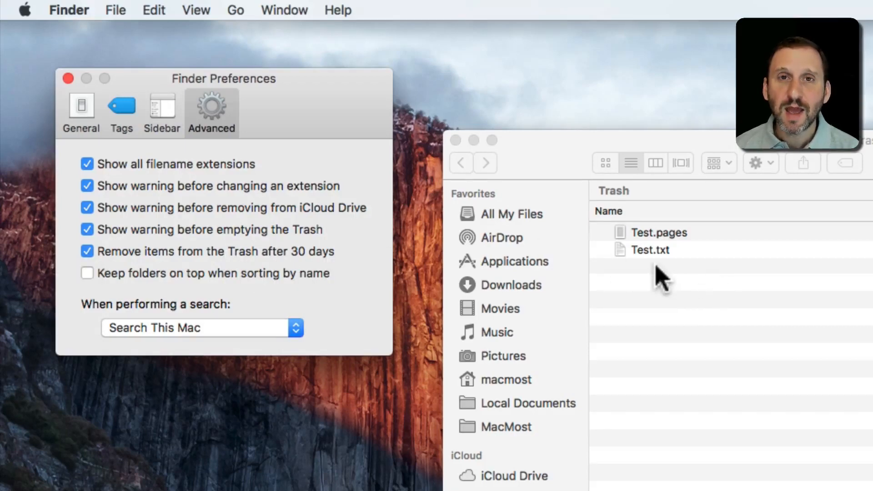
mouse_move(744, 328)
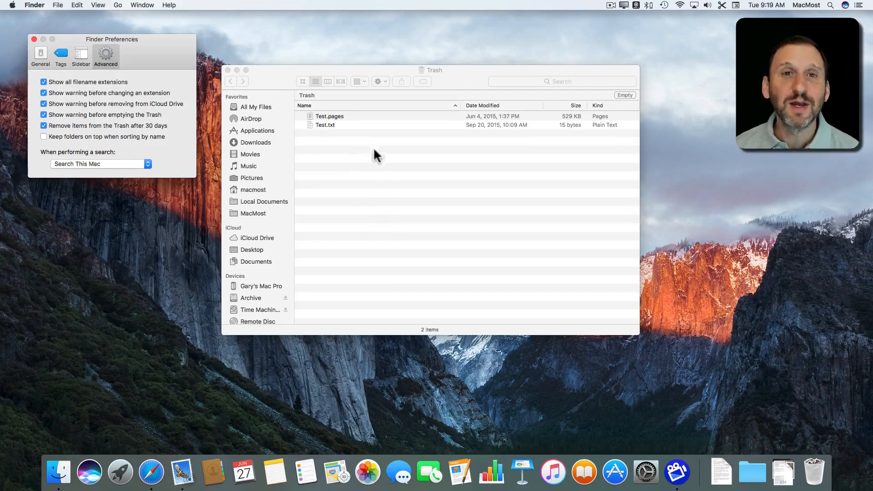
mouse_move(57, 10)
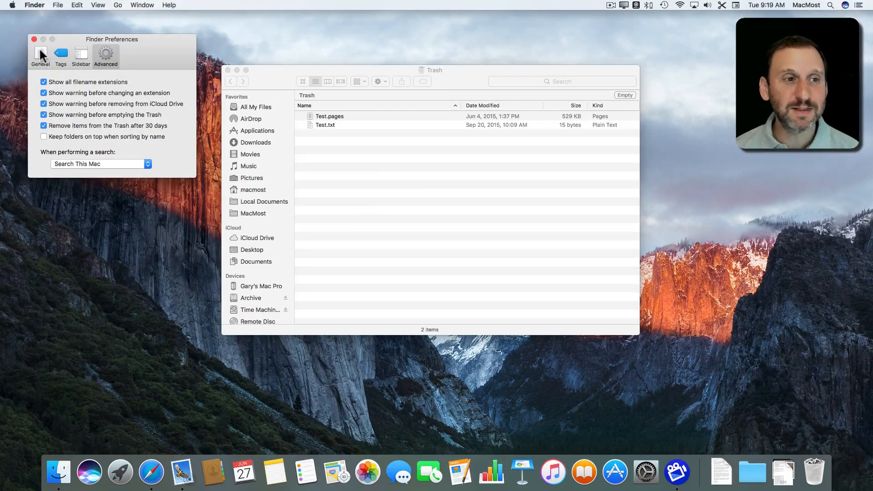
Step: Select a file in the Trash and use the File menu's Put Back command
left_click(35, 39)
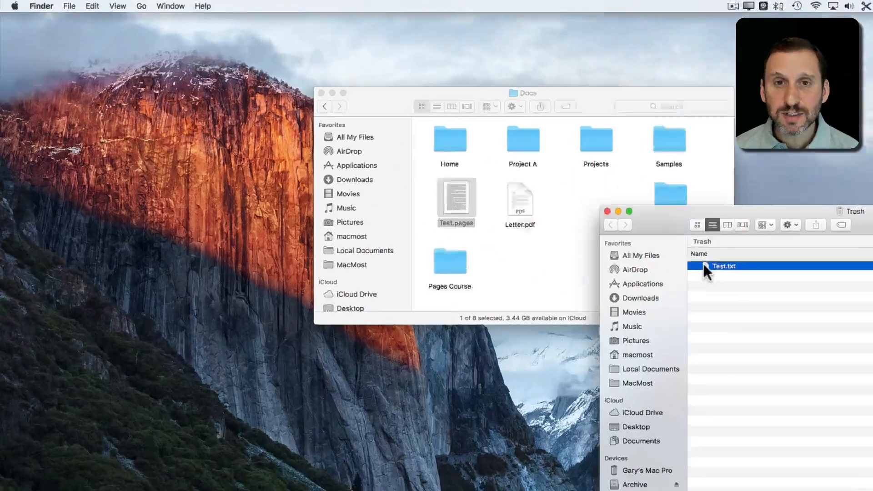
left_click(69, 6)
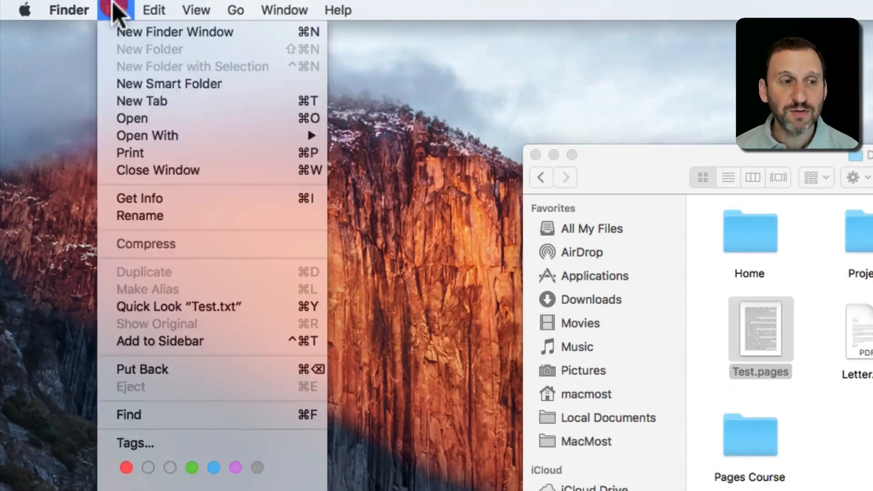